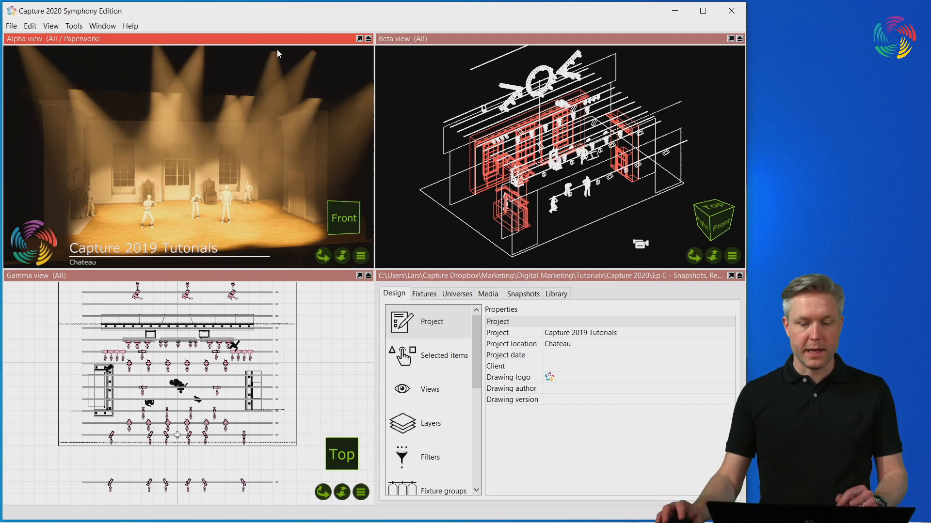
Show the project snapshots list, then briefly play and stop the Antialiasing snapshot
left_click(523, 294)
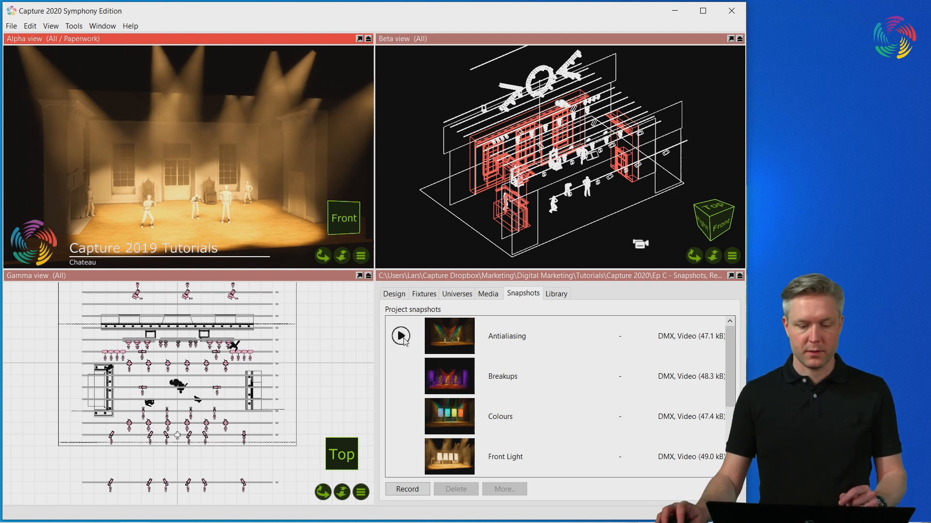
left_click(401, 336)
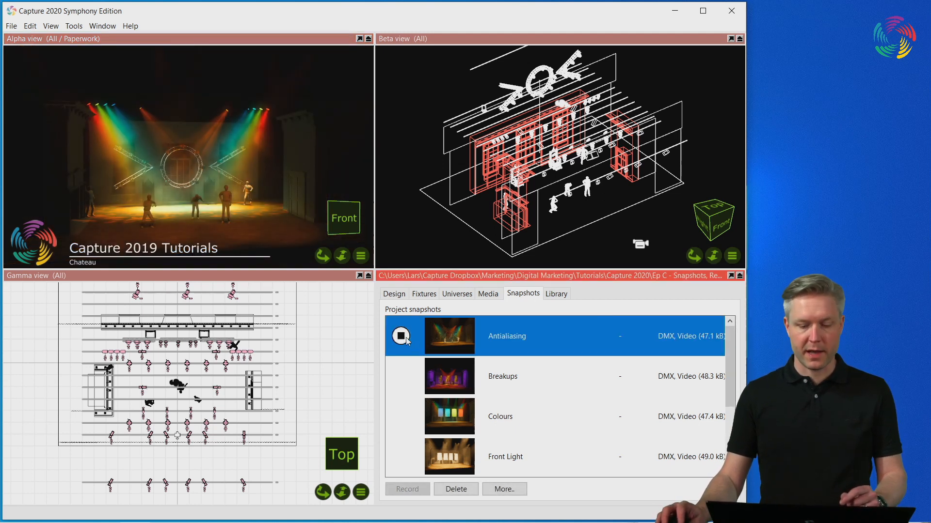
left_click(502, 376)
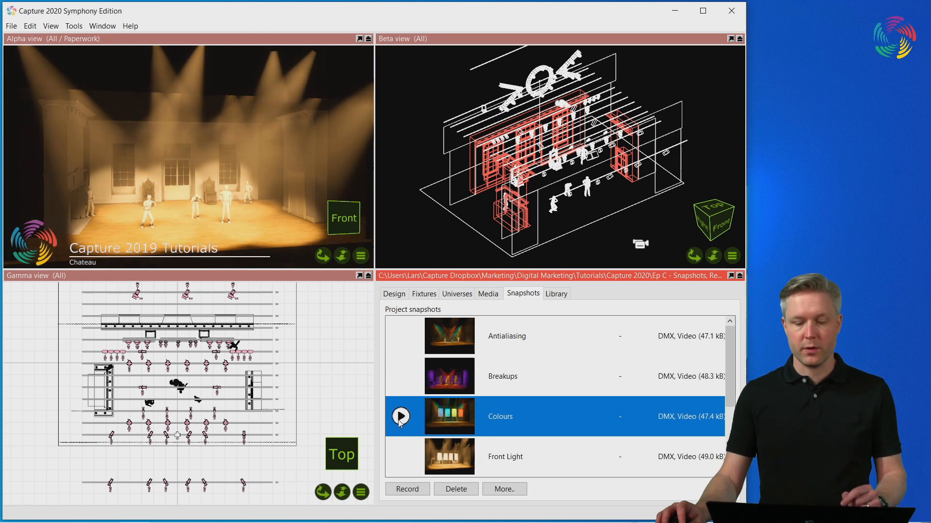
Dismiss the Record options and recall the Colours snapshot's DMX onto the stage
left_click(407, 489)
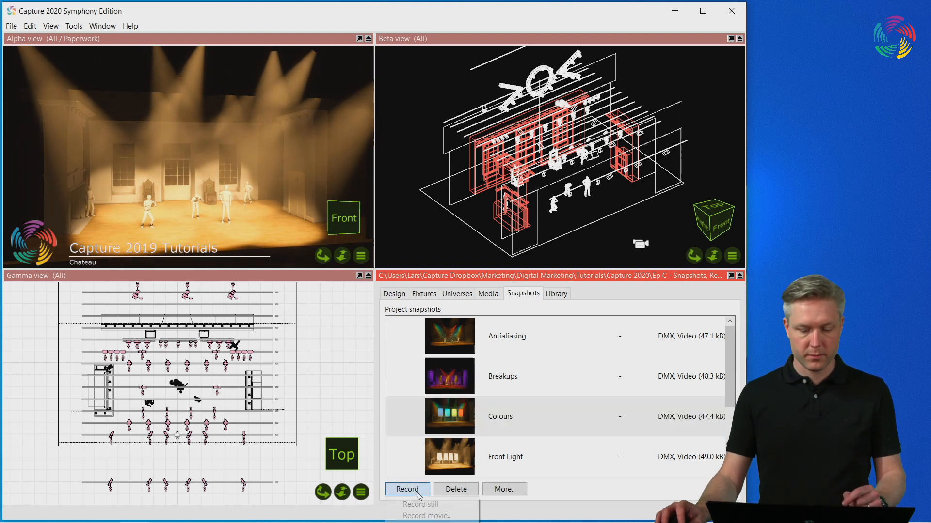
left_click(407, 489)
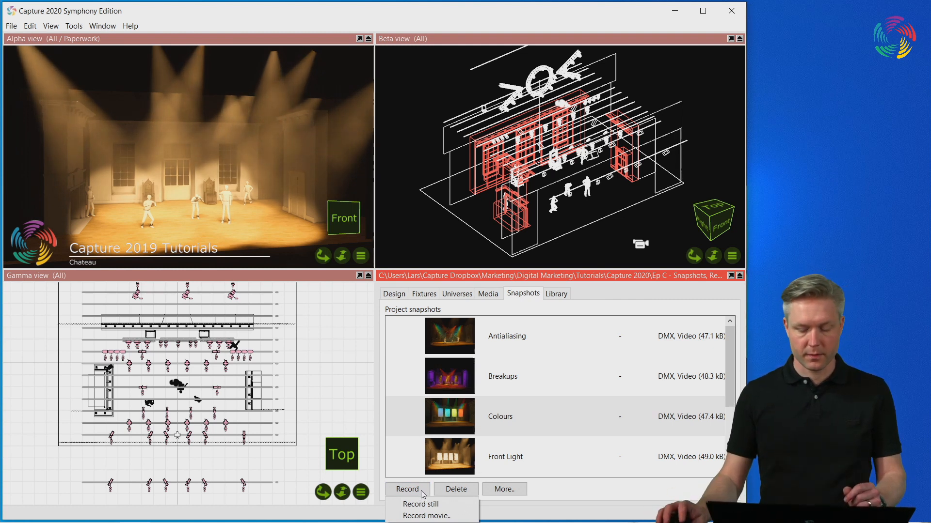
left_click(522, 416)
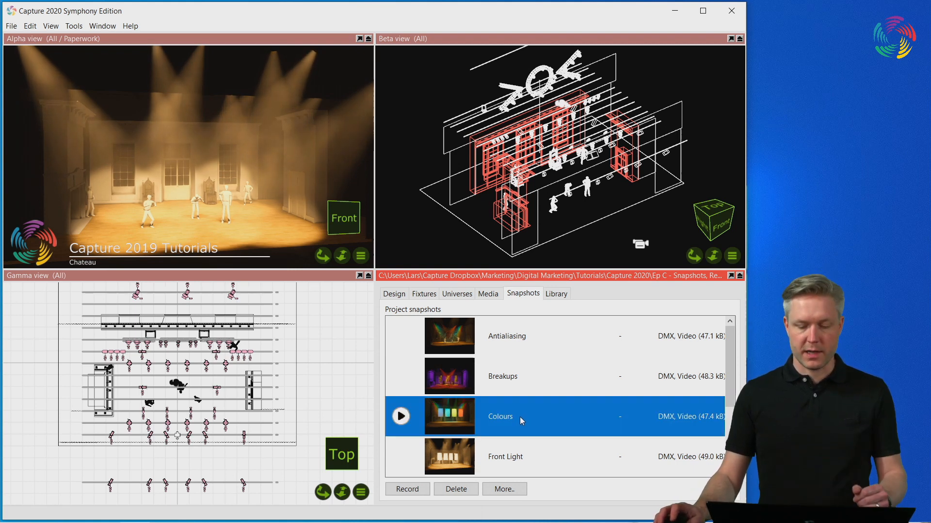
right_click(519, 416)
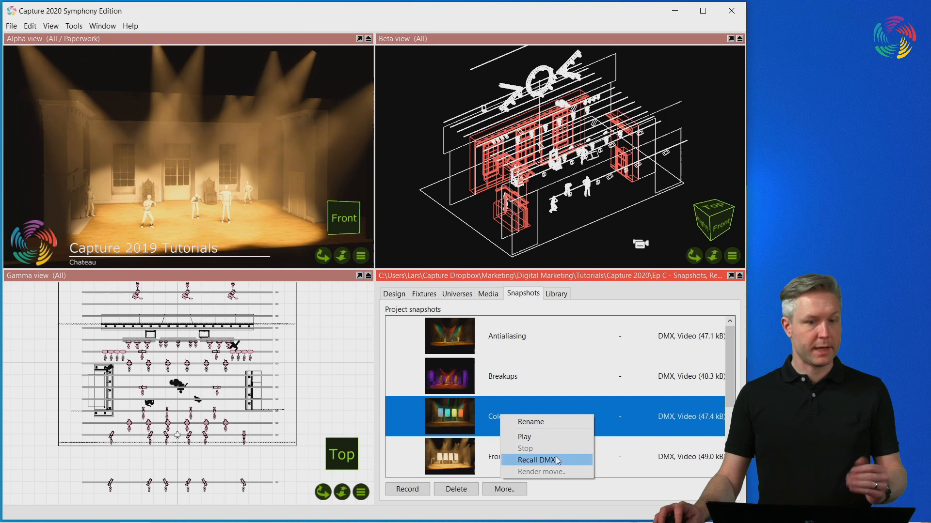
left_click(538, 460)
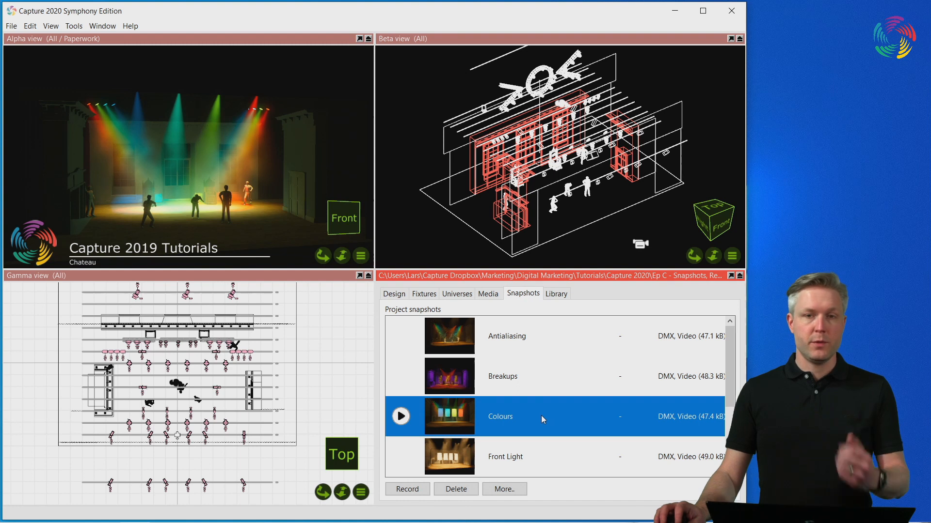
mouse_move(539, 420)
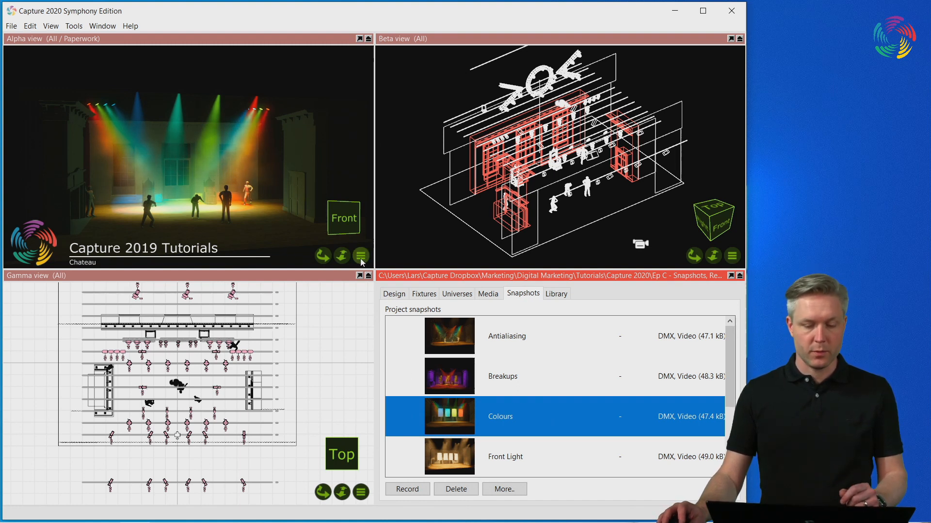
Save the Alpha view image as Render in JPEG format on the Desktop
left_click(361, 256)
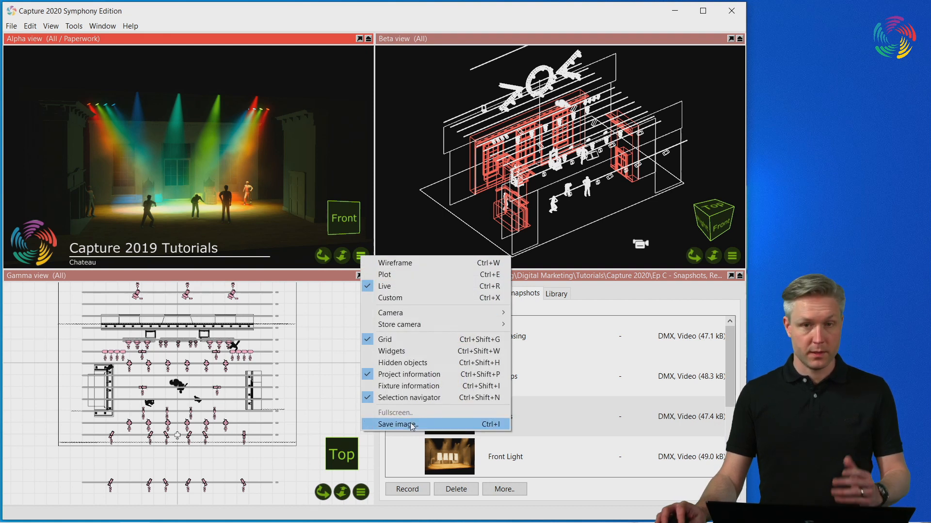
left_click(397, 424)
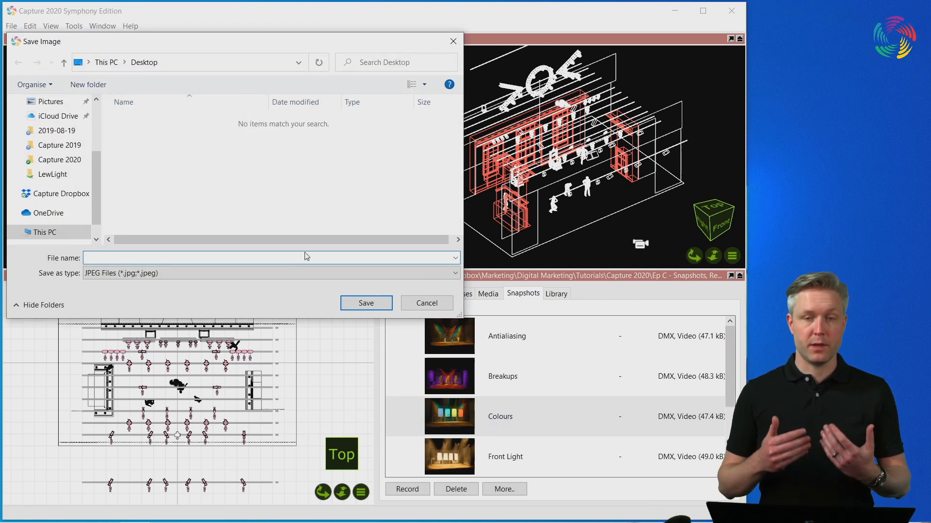
type("R")
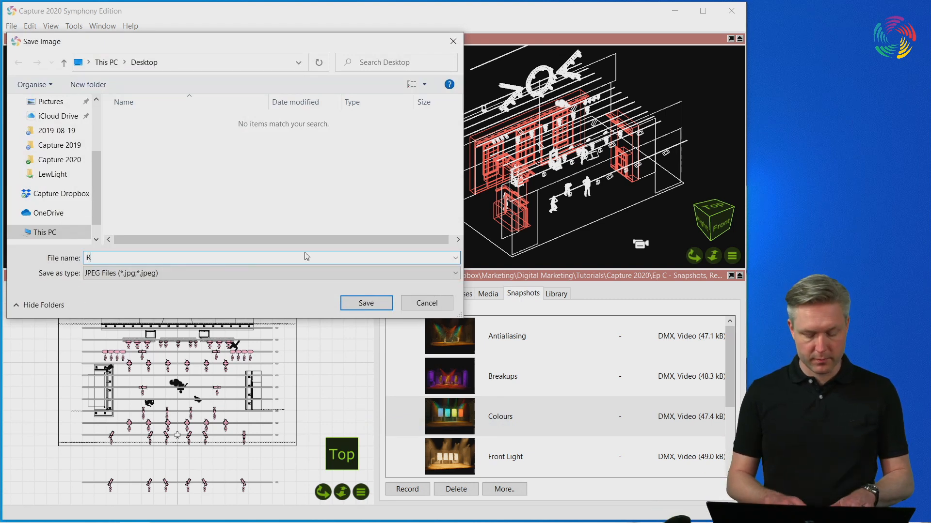
type("ender")
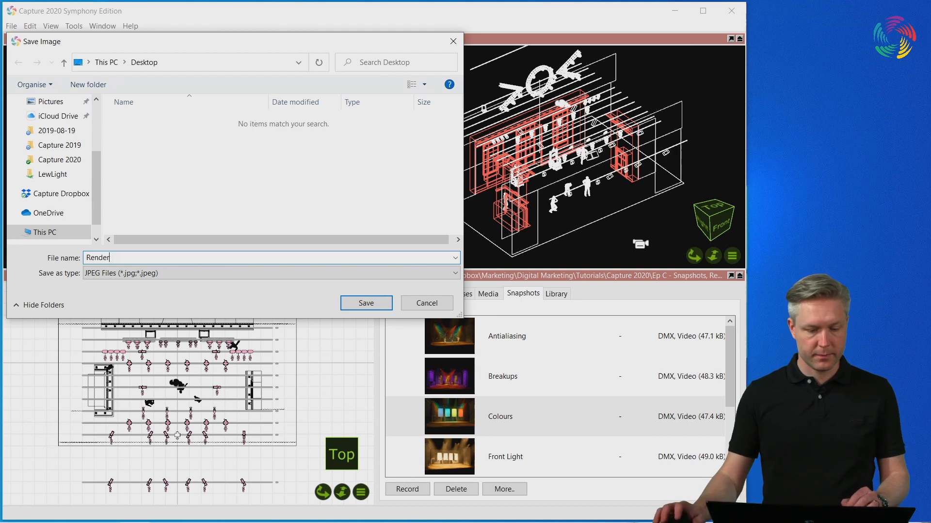
left_click(270, 273)
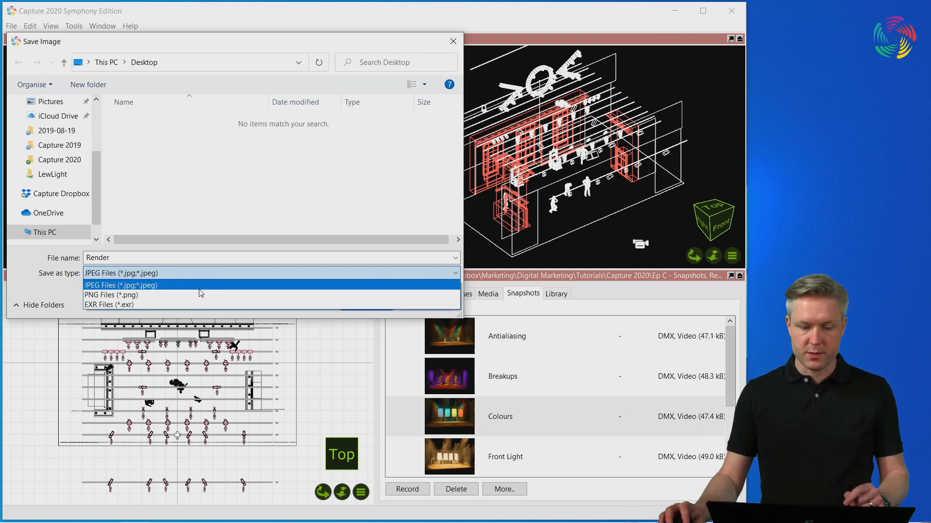
left_click(121, 285)
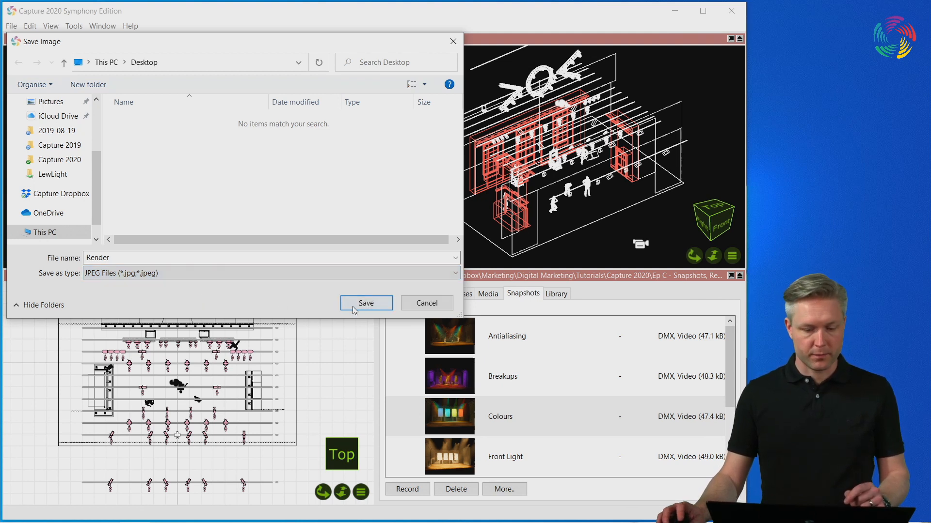
left_click(366, 302)
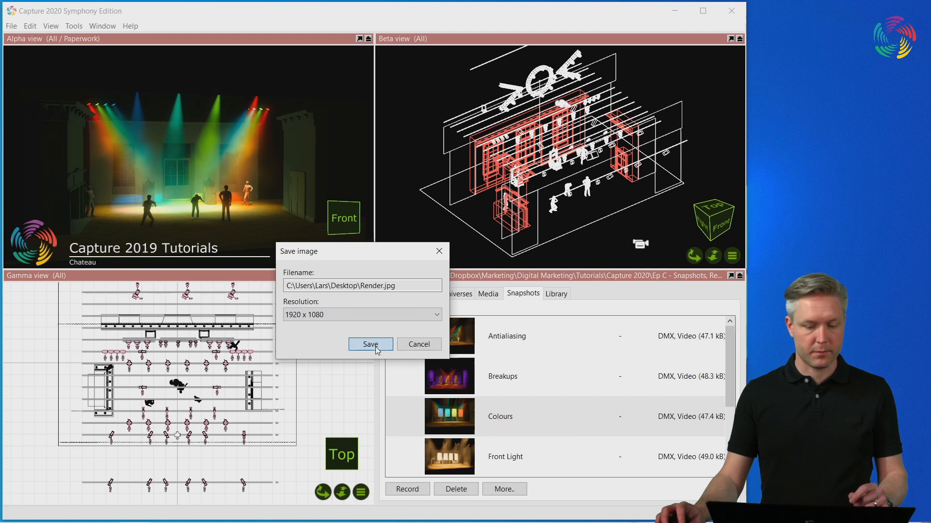
Save Render.jpg at 1920 x 1080 and close its Photos preview
left_click(369, 345)
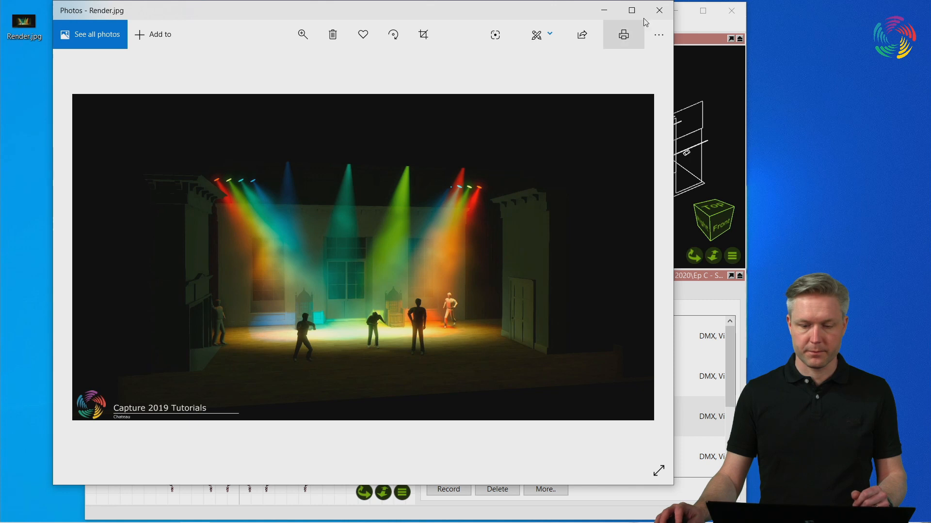
left_click(658, 10)
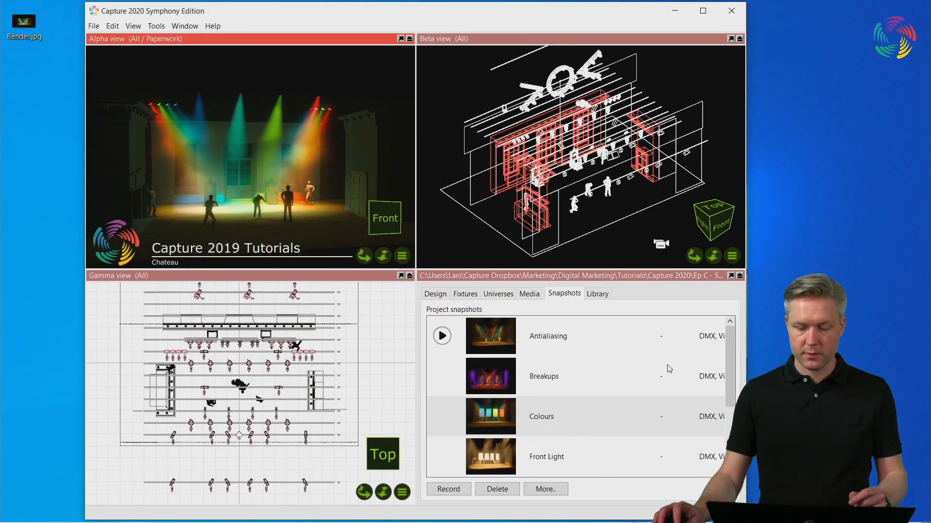
Start rendering the Rock Stuff snapshot as a movie named Movie Render
scroll("down", 3)
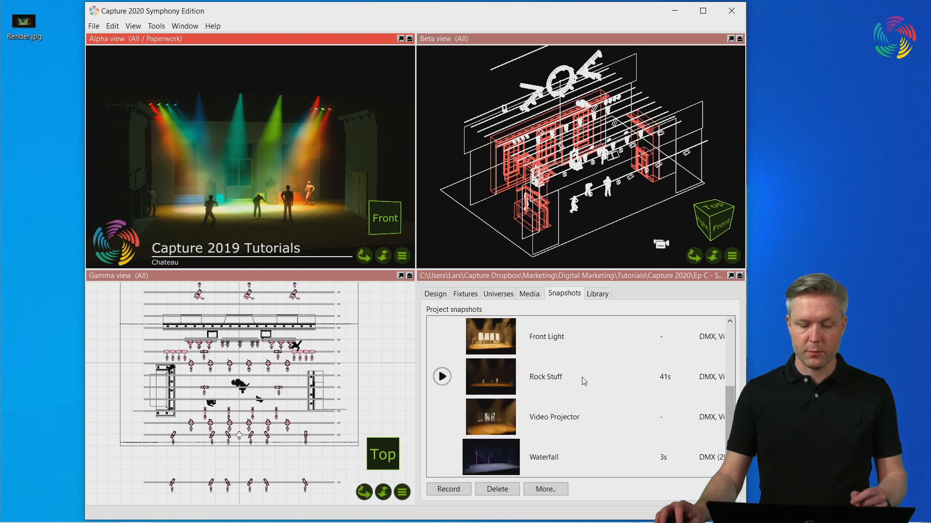
right_click(545, 377)
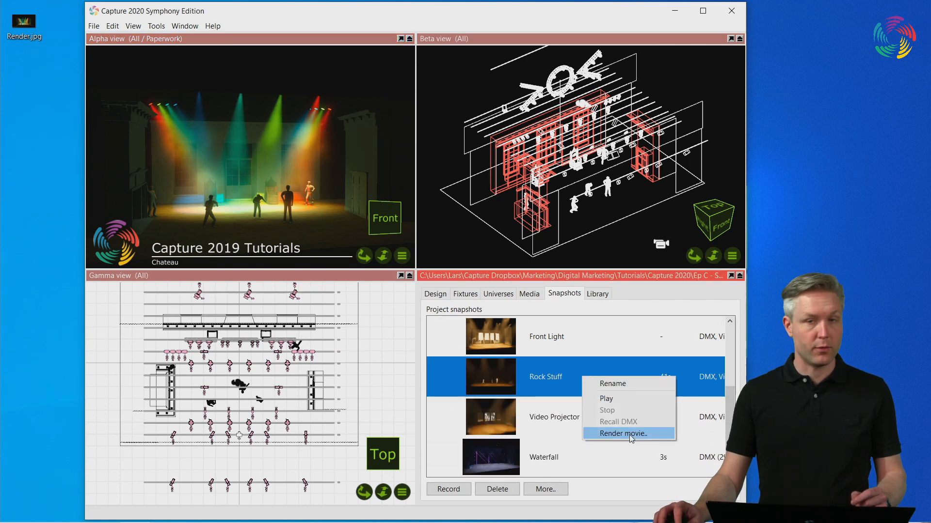
left_click(622, 433)
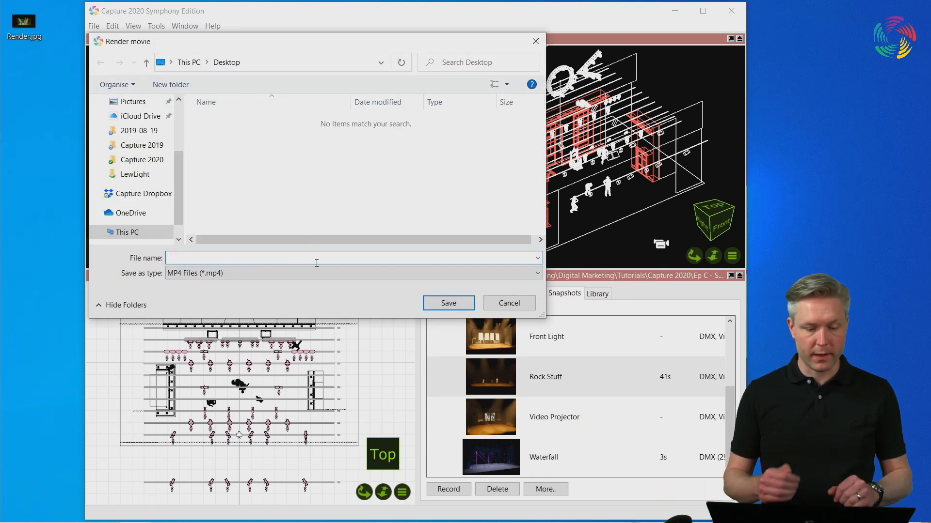
type("Movie Render")
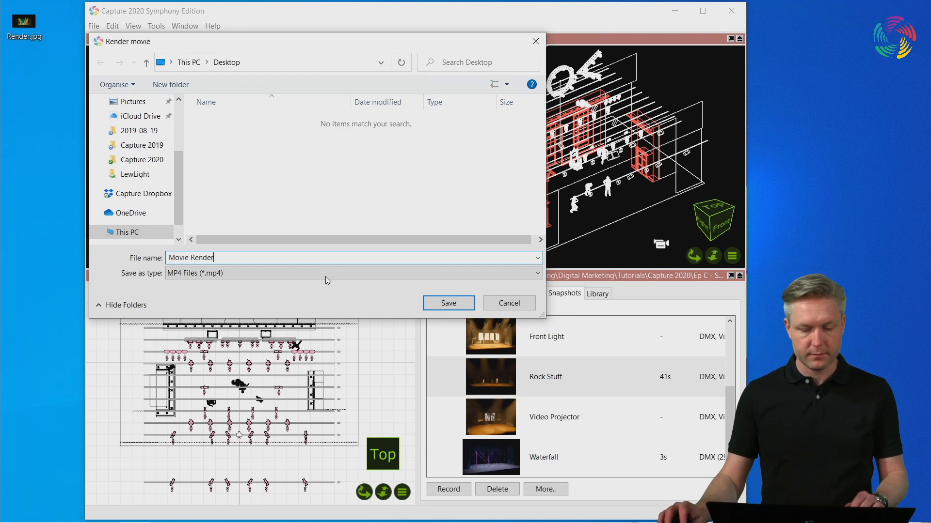
left_click(447, 304)
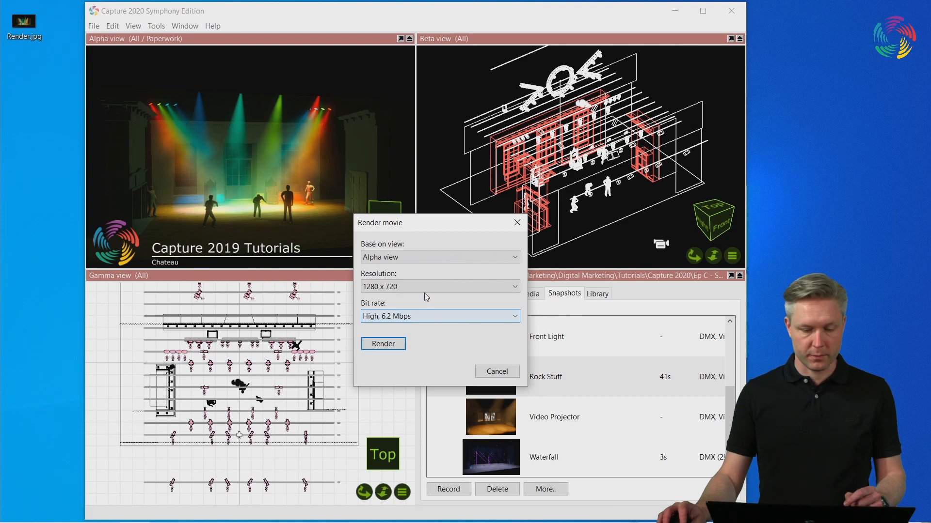
Render the movie at 640 x 360, then cancel after about a second
left_click(439, 286)
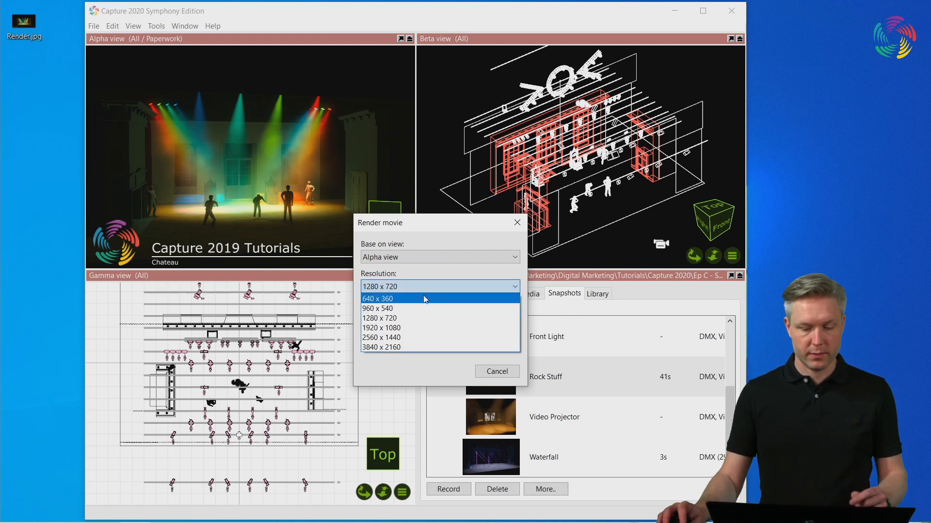
left_click(377, 299)
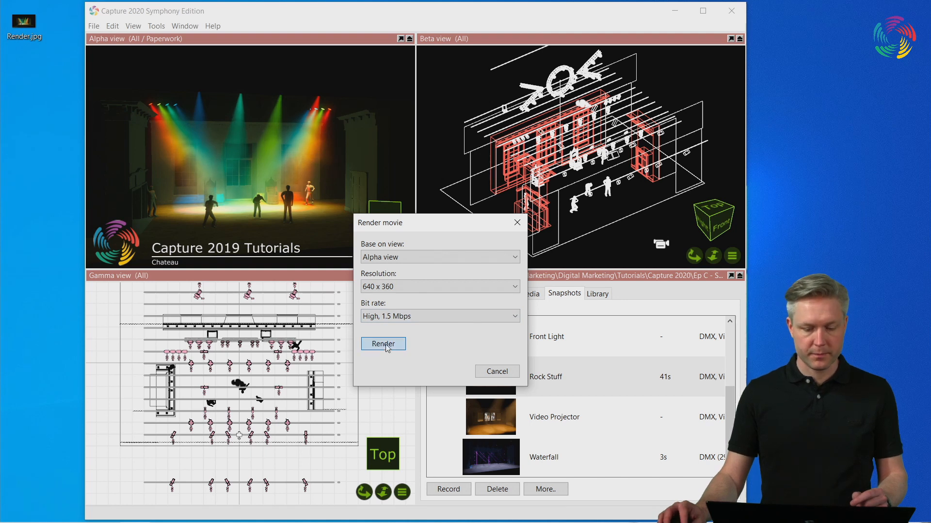
left_click(382, 344)
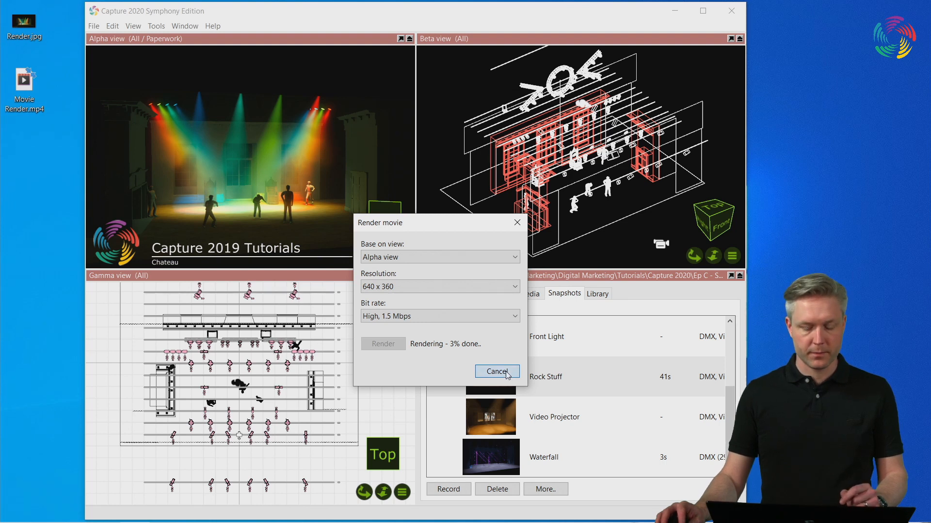
left_click(497, 372)
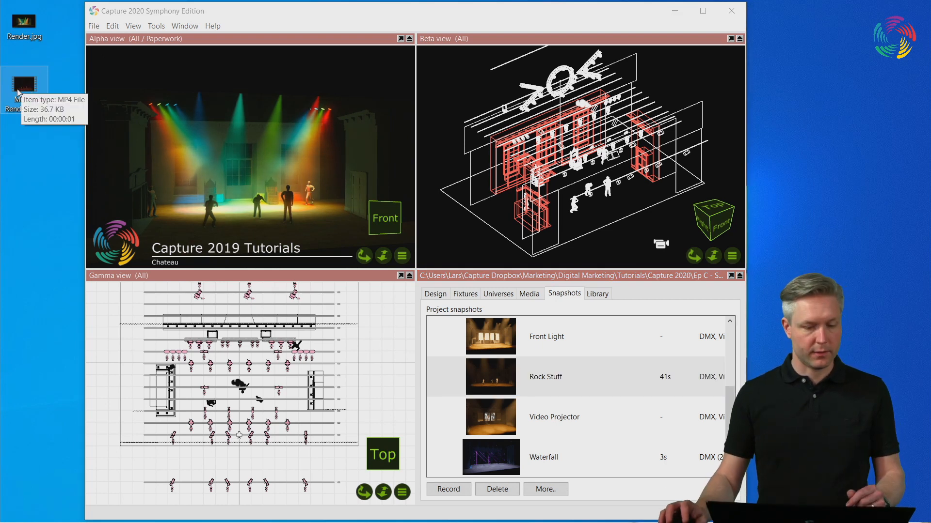
Open Movie Render.mp4 in Films & TV and replay the clip
double_click(24, 86)
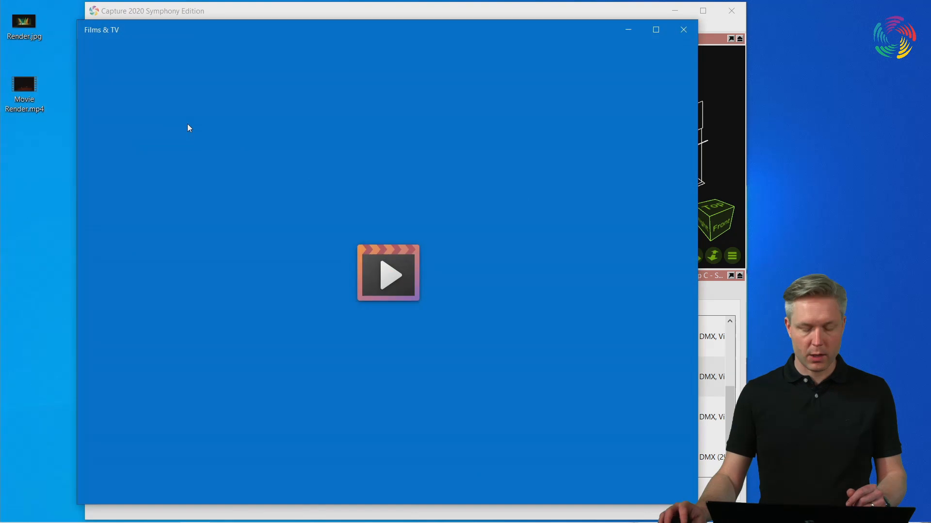
left_click(388, 274)
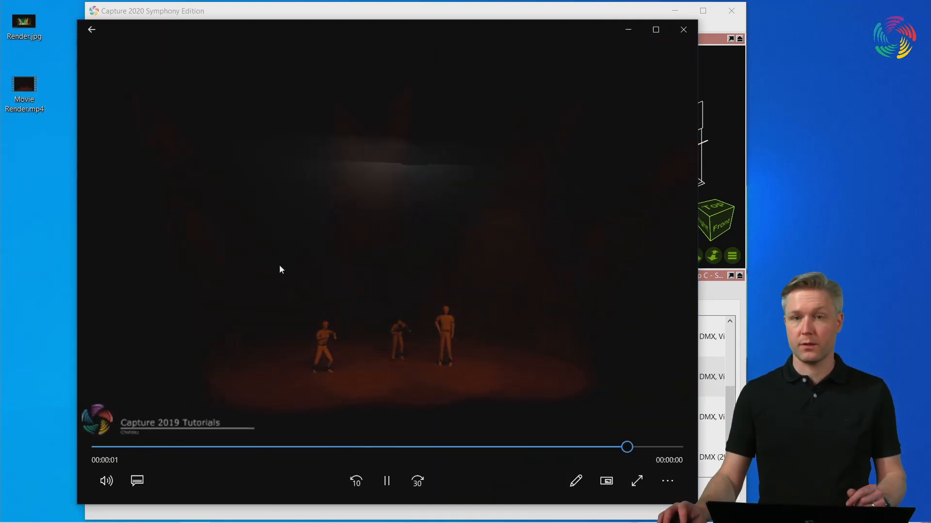
left_click(386, 481)
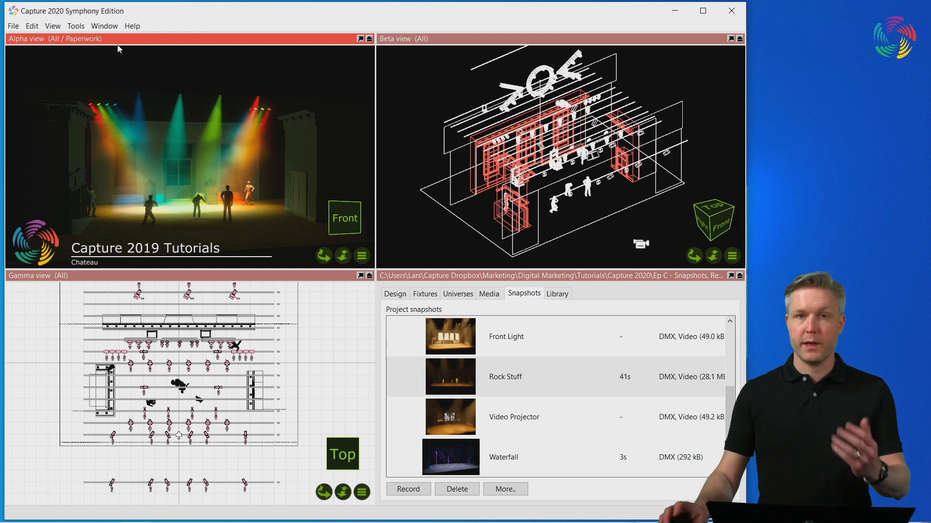
Export the project as a presentation package named Presentation
left_click(11, 26)
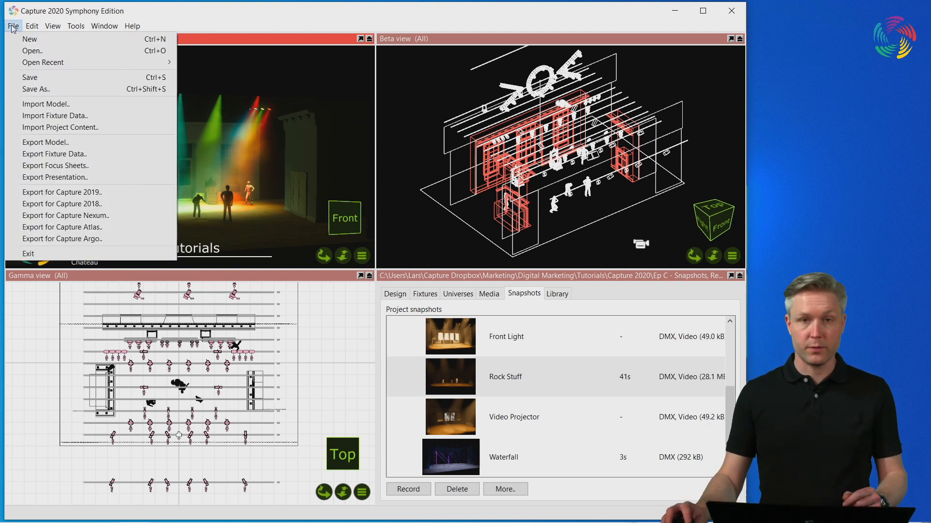
mouse_move(55, 165)
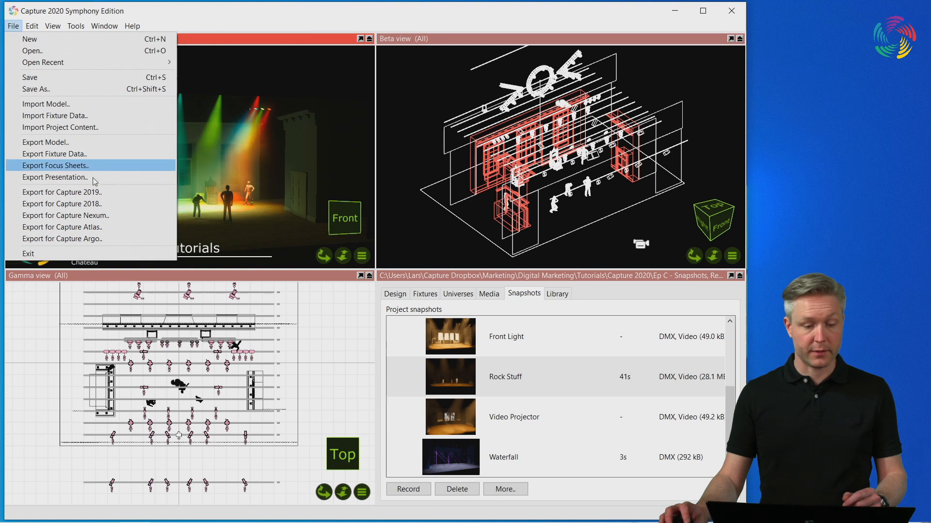
left_click(54, 178)
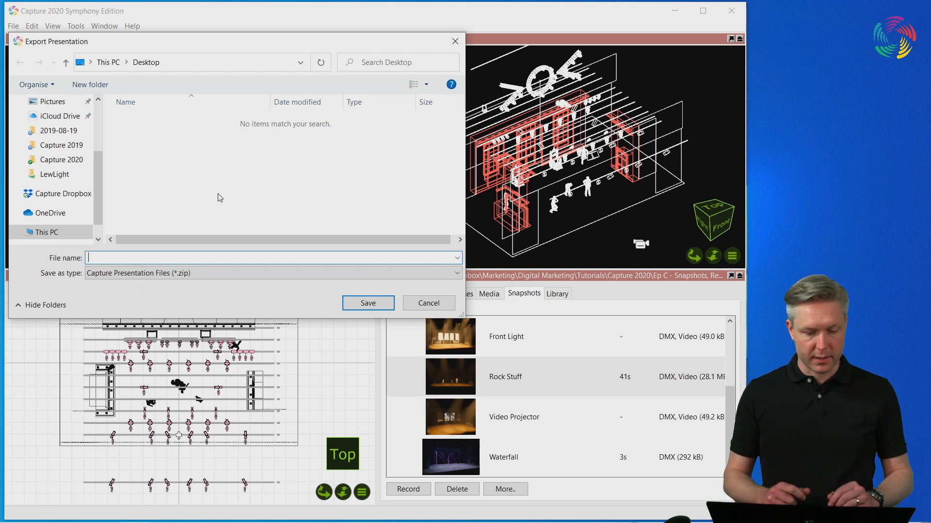
type("Presen")
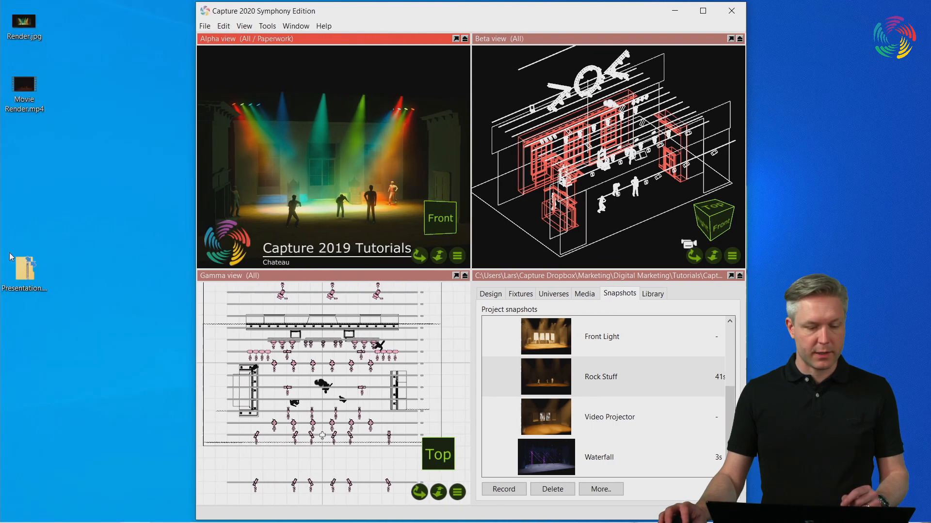
Extract Presentation.zip into a Presentation folder on the Desktop
left_click(25, 269)
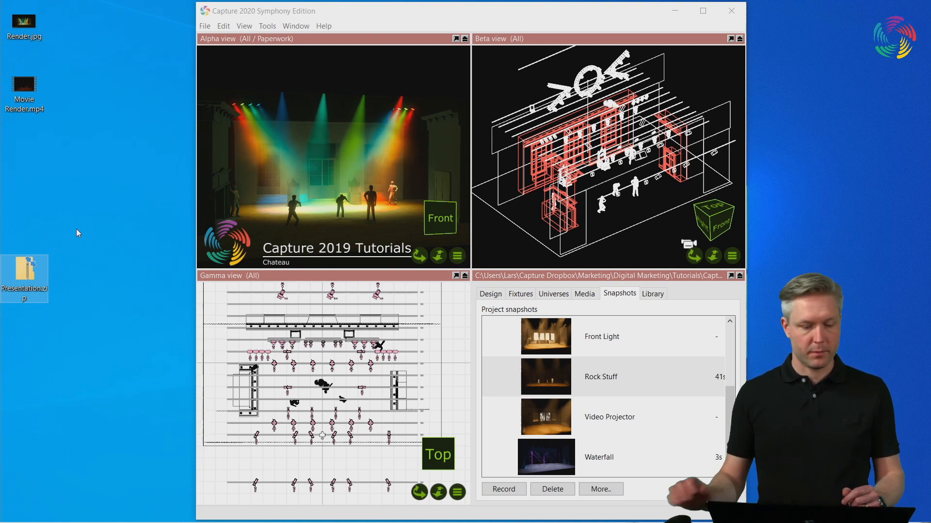
mouse_move(29, 274)
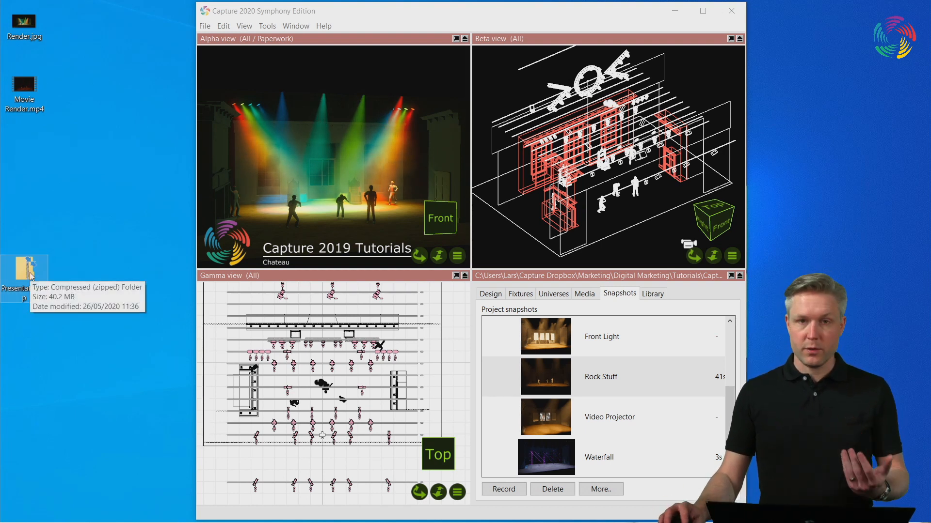
right_click(24, 270)
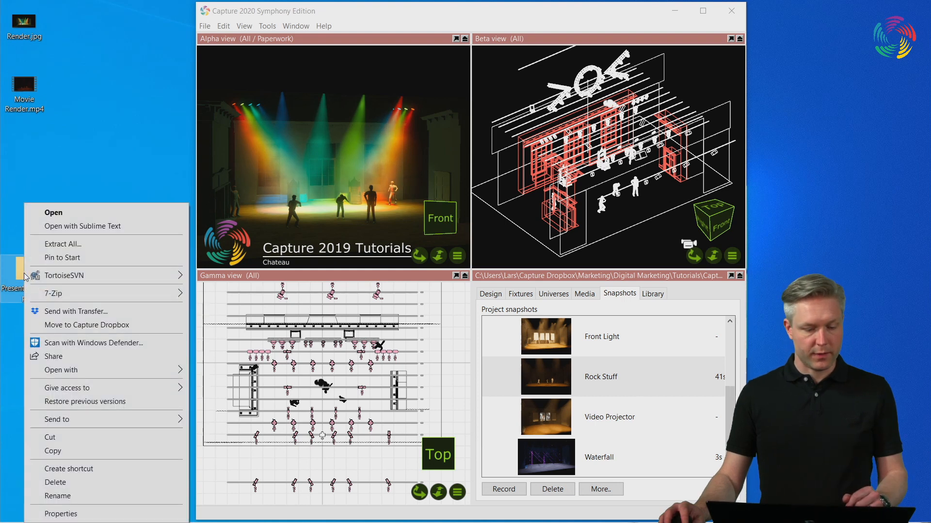
left_click(62, 244)
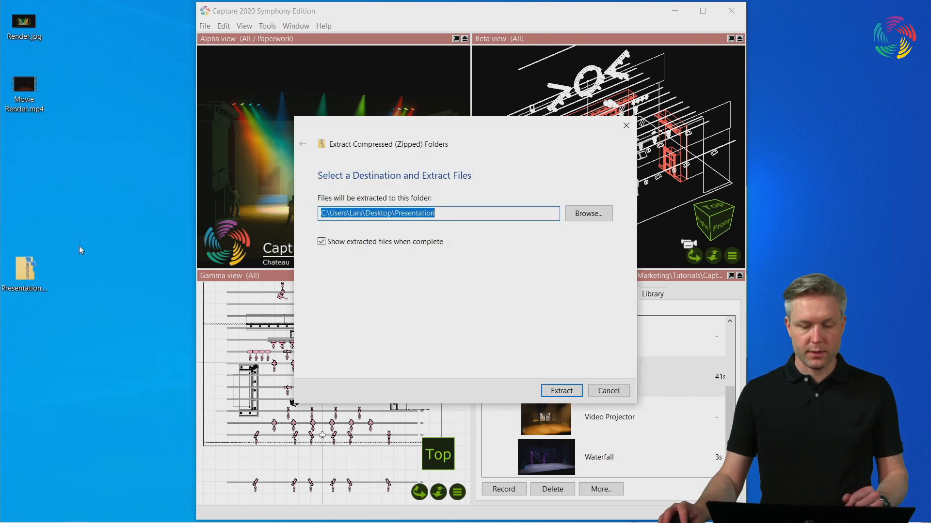
left_click(560, 391)
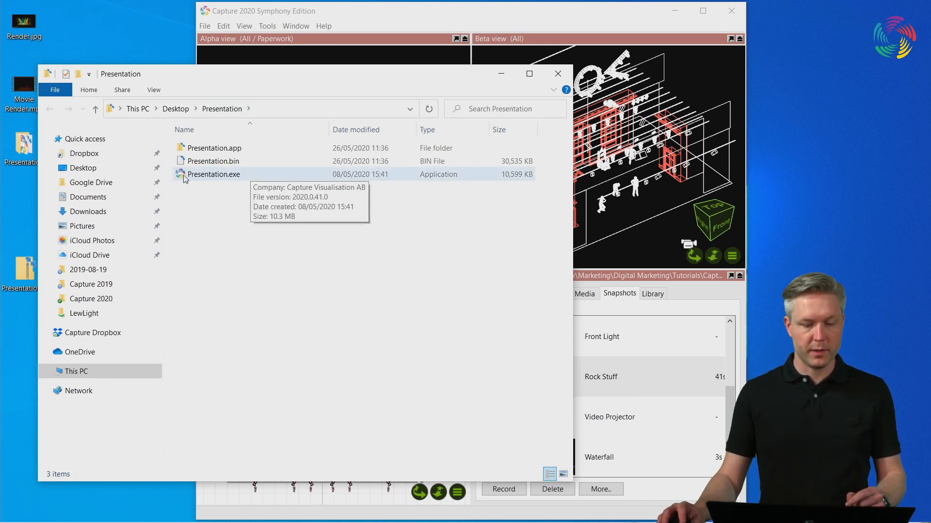
mouse_move(223, 182)
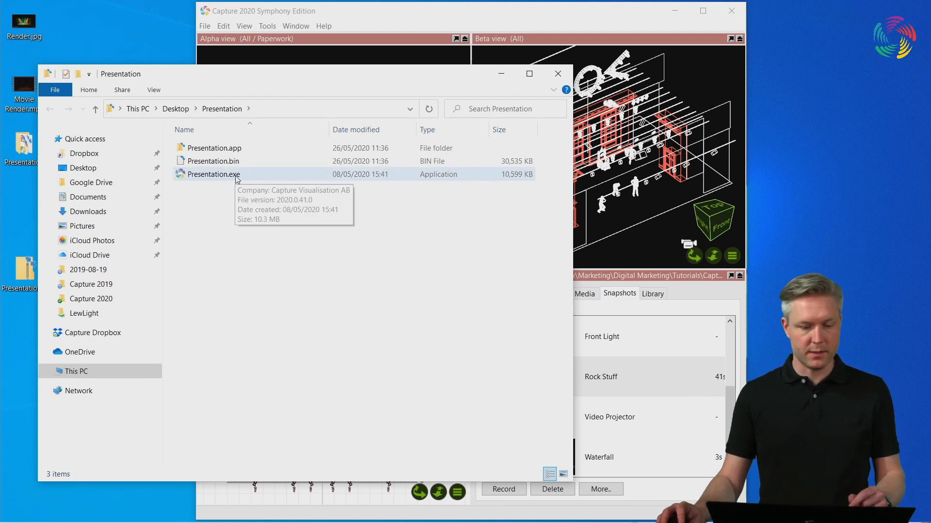
left_click(212, 161)
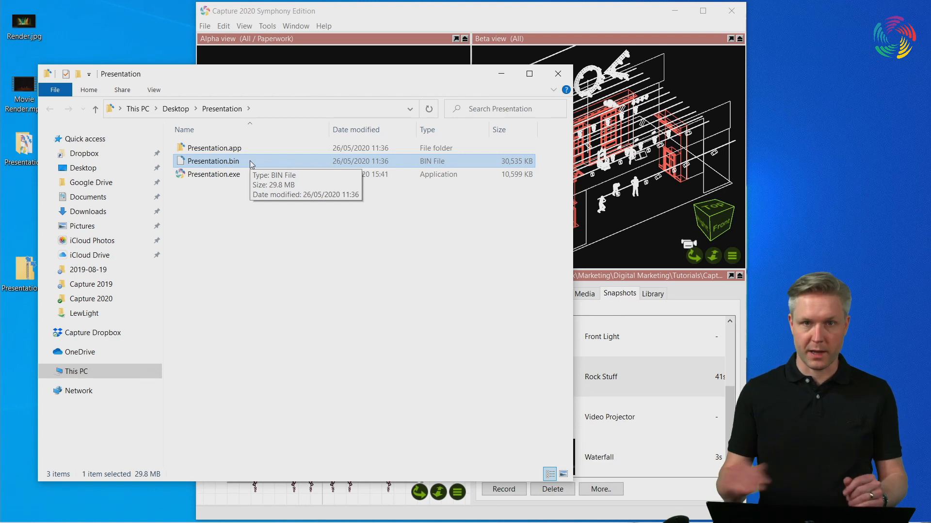
mouse_move(219, 182)
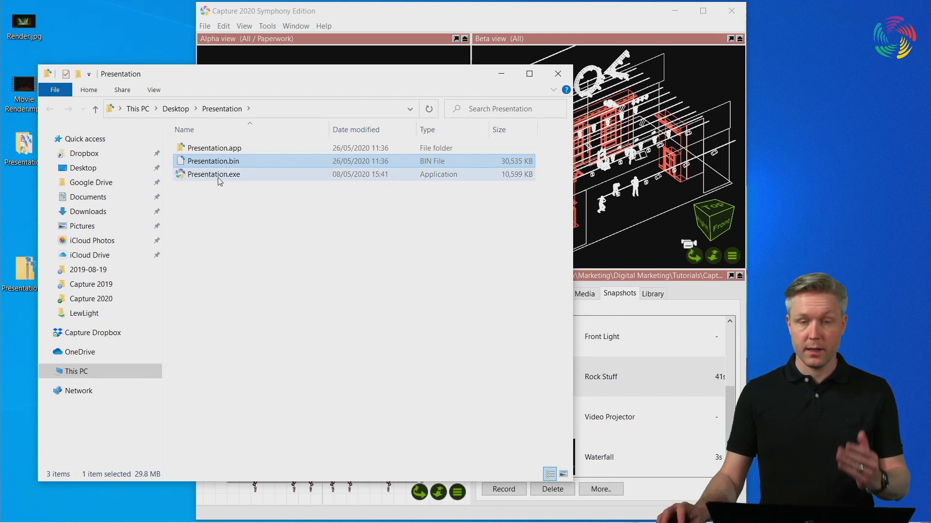
left_click(214, 174)
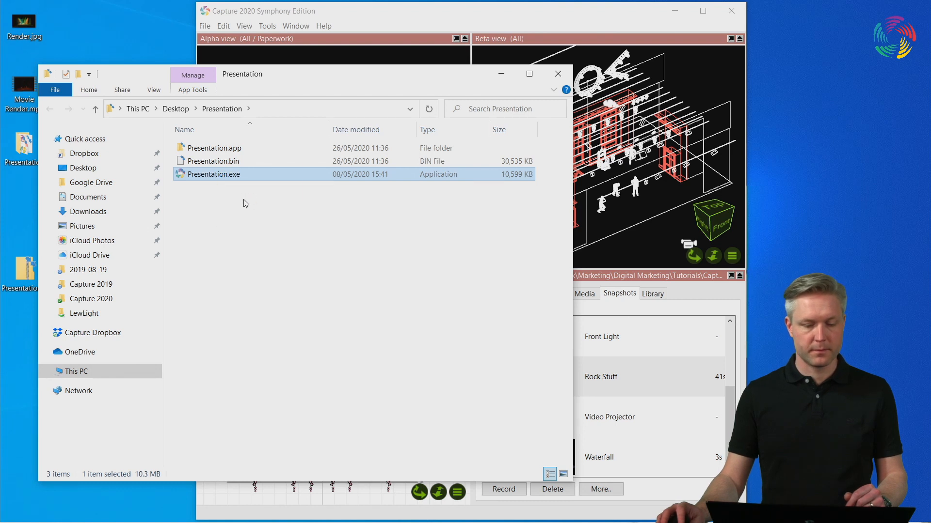
Launch Presentation.exe, allow firewall access, and view snapshots from Breakups through (external)
double_click(215, 174)
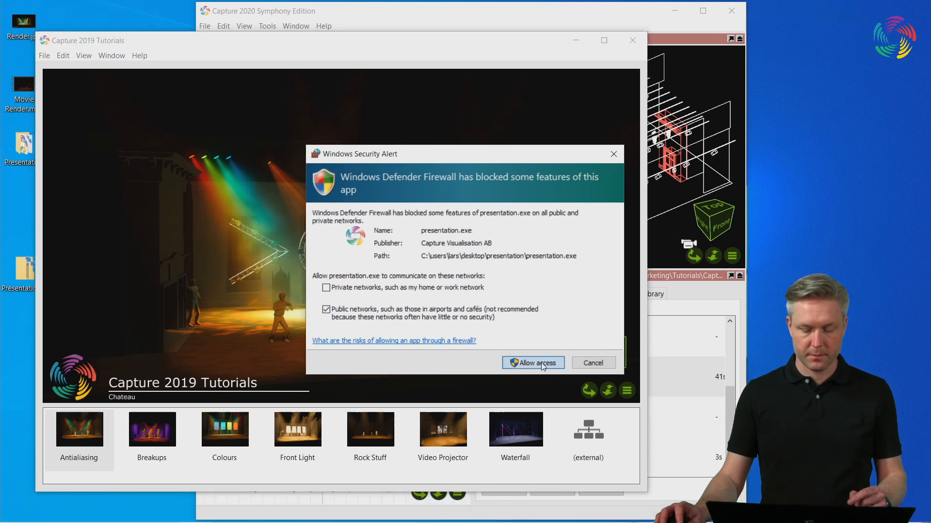
left_click(532, 362)
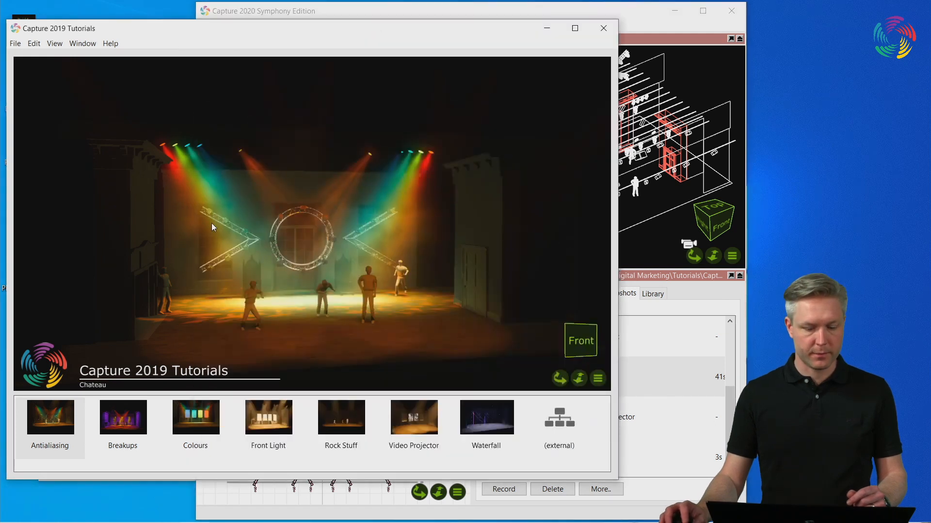
left_click(122, 418)
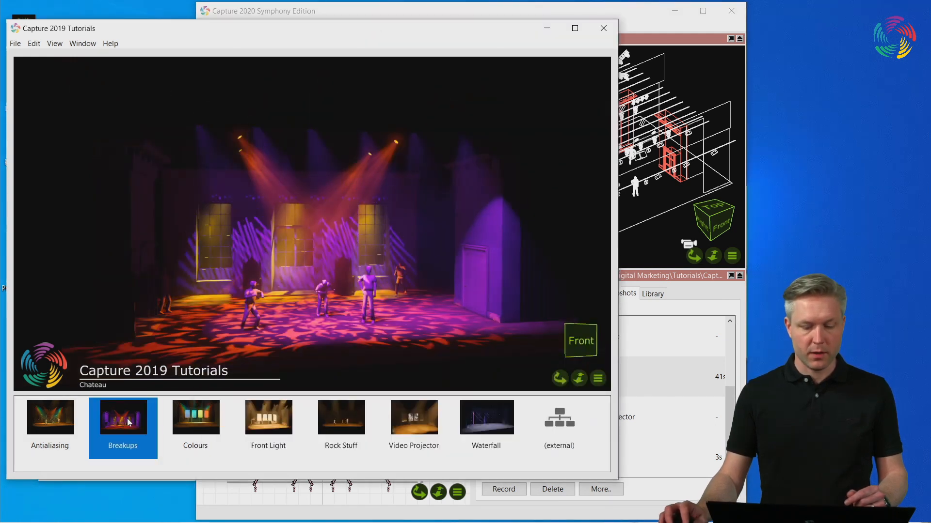
left_click(195, 417)
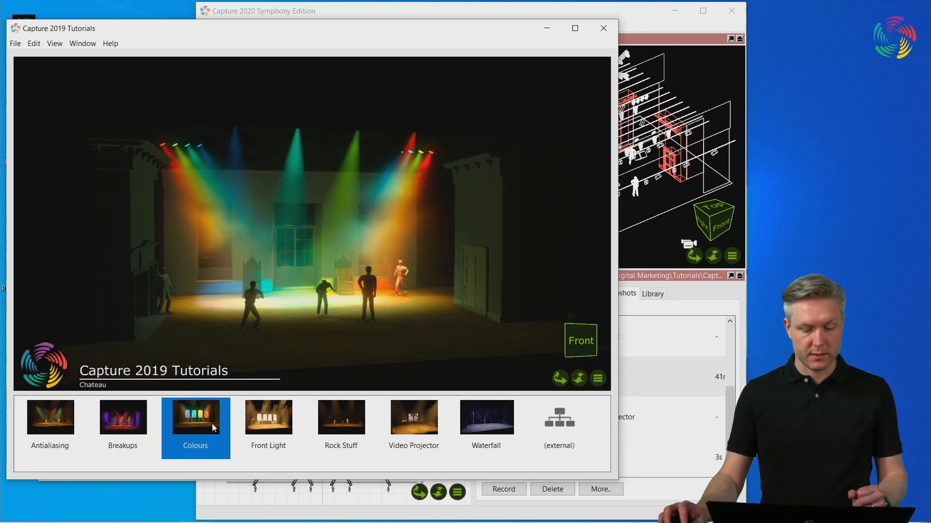
left_click(268, 417)
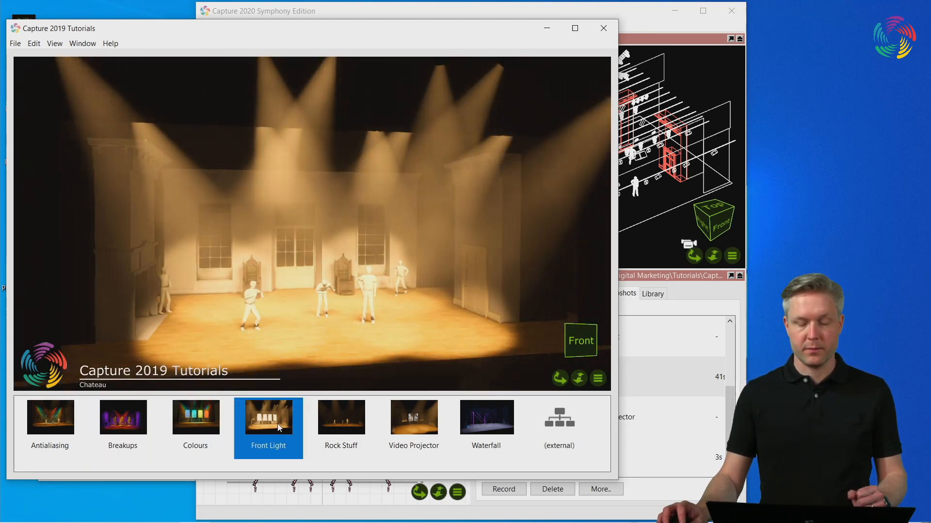
left_click(341, 417)
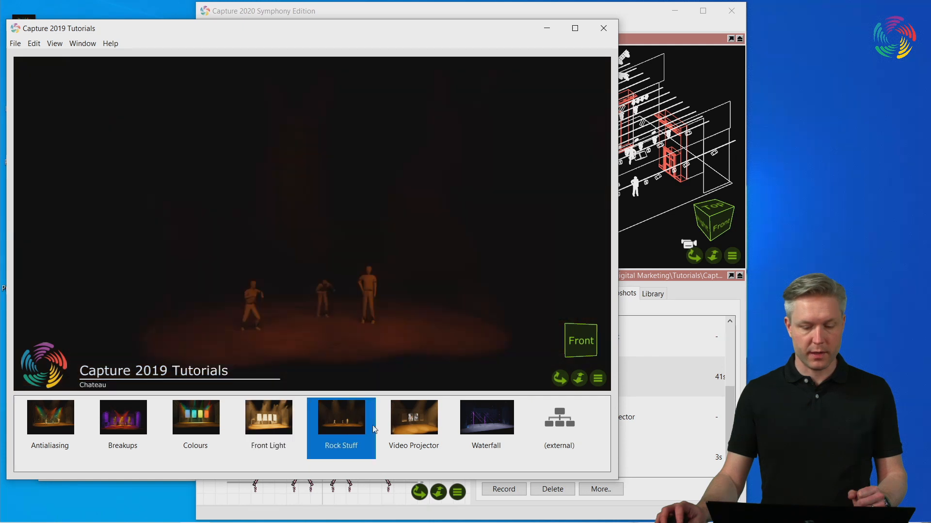
left_click(413, 418)
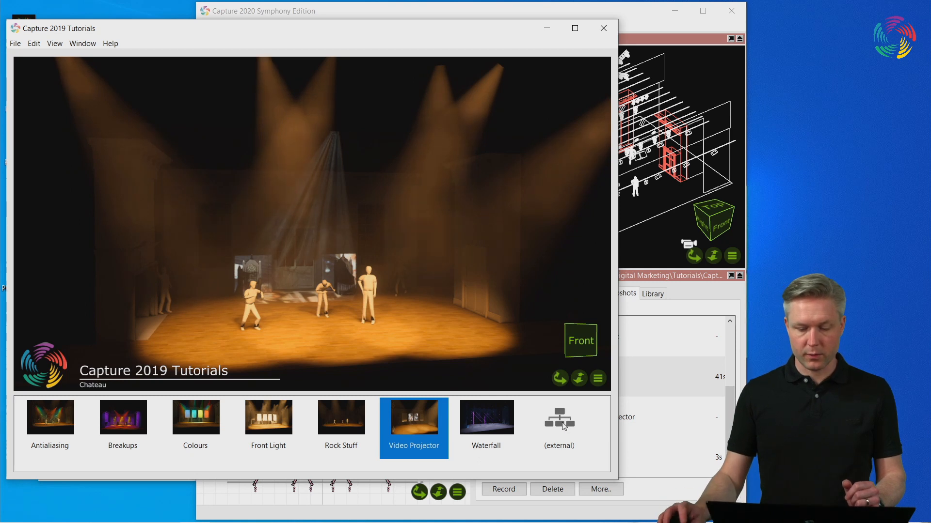
left_click(558, 428)
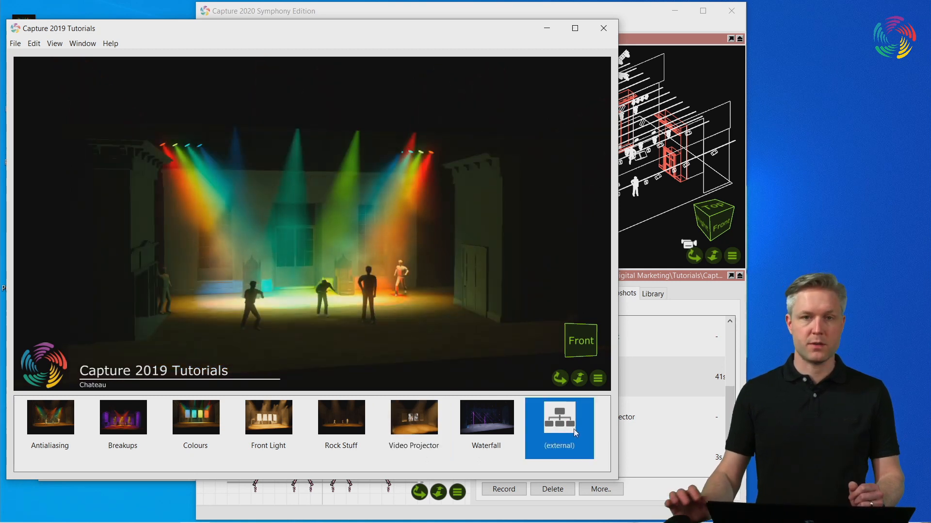